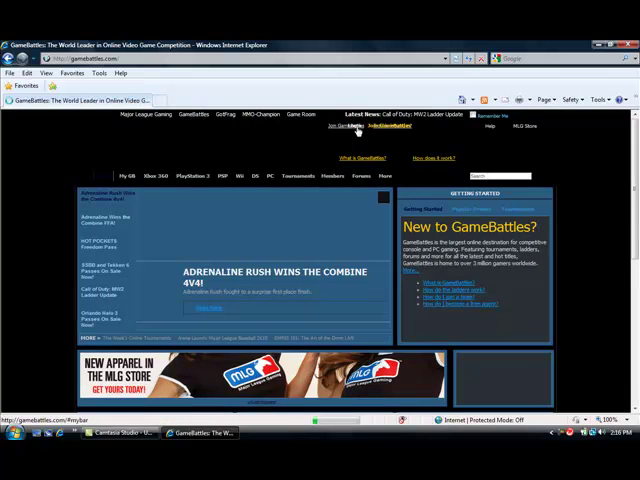
Sign in to the GameBattles account from the home page
{"action": "left_click", "coordinate": [352, 126]}
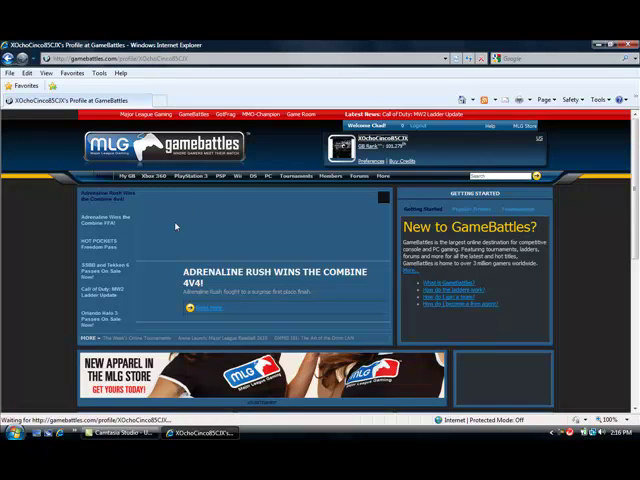
{"action": "mouse_move", "coordinate": [200, 212]}
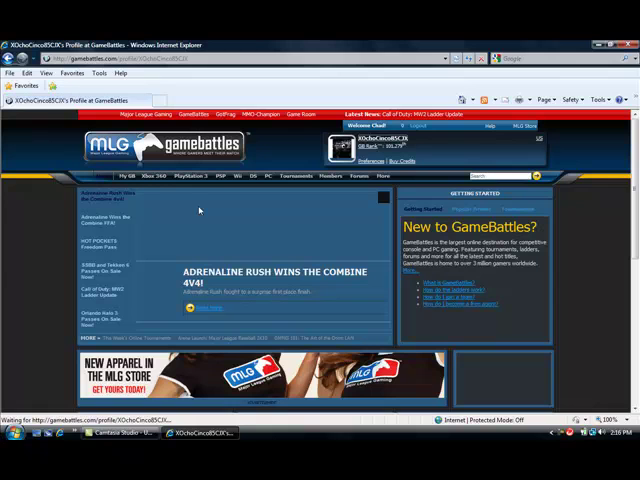
{"action": "mouse_move", "coordinate": [92, 176]}
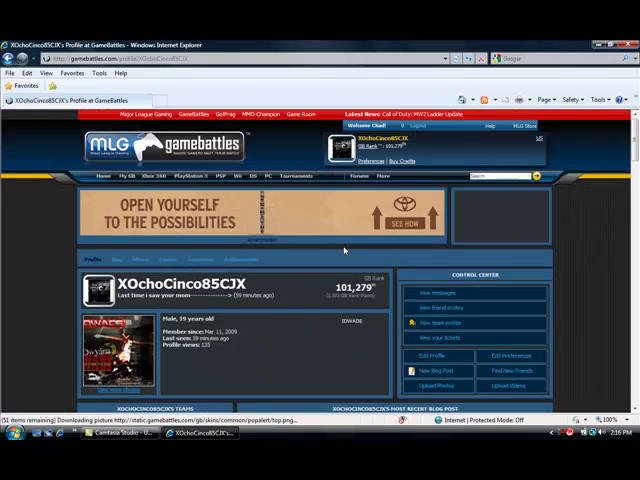
{"action": "scroll", "scroll_direction": "down", "scroll_amount": 3}
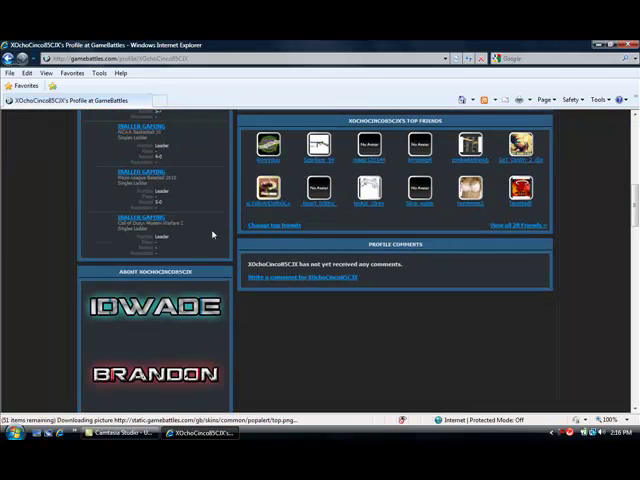
{"action": "scroll", "scroll_direction": "down", "scroll_amount": 3}
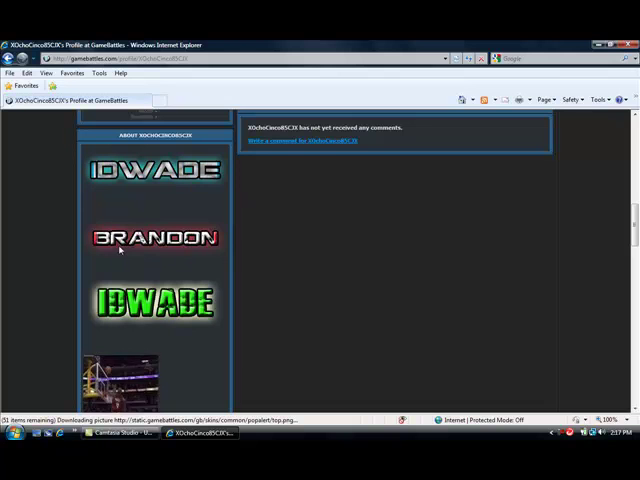
{"action": "scroll", "scroll_direction": "down", "scroll_amount": 3}
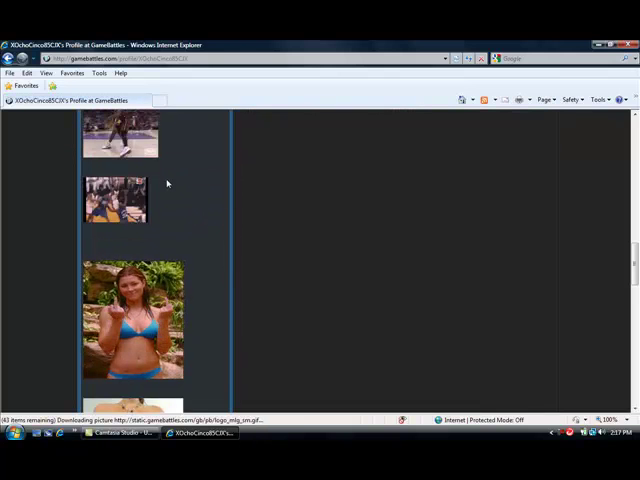
{"action": "scroll", "scroll_direction": "up", "scroll_amount": 3}
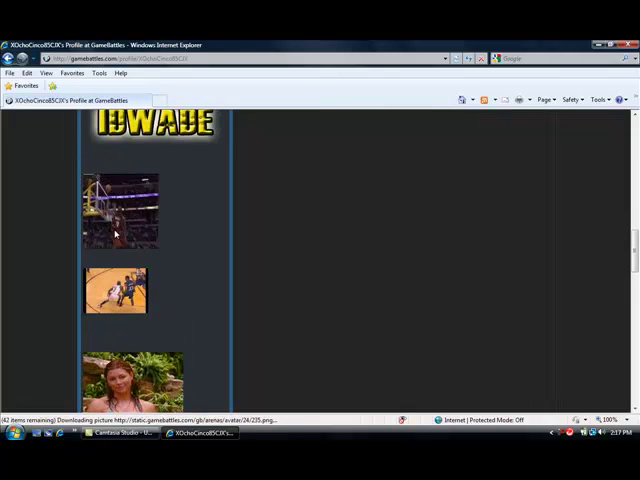
{"action": "scroll", "scroll_direction": "down", "scroll_amount": 3}
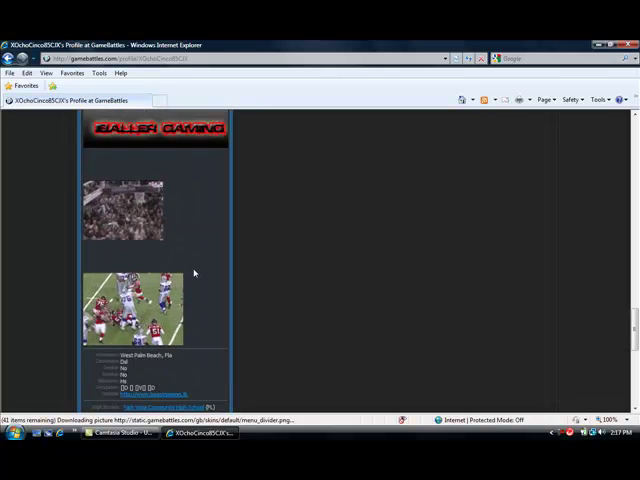
{"action": "scroll", "scroll_direction": "down", "scroll_amount": 3}
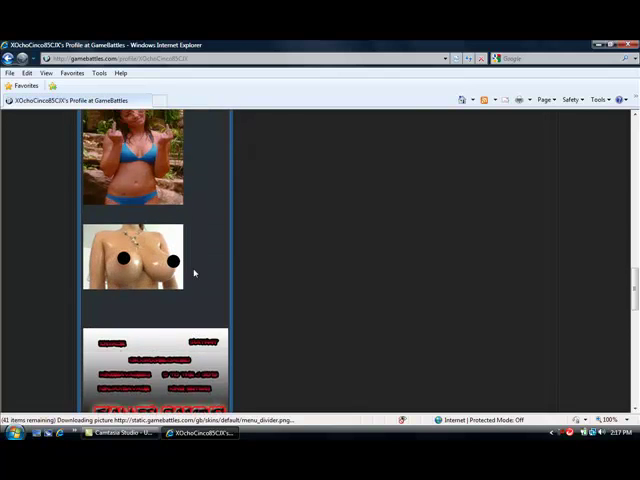
{"action": "scroll", "scroll_direction": "down", "scroll_amount": 3}
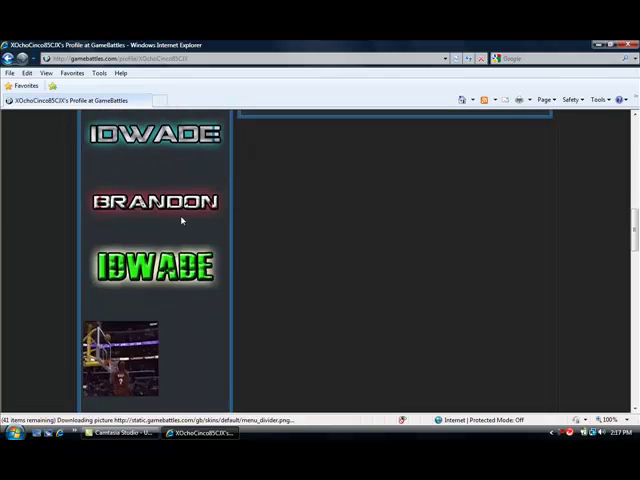
{"action": "scroll", "scroll_direction": "up", "scroll_amount": 3}
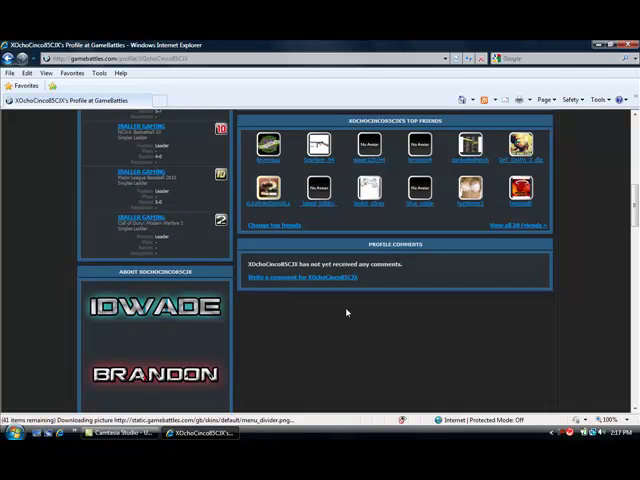
{"action": "scroll", "scroll_direction": "up", "scroll_amount": 3}
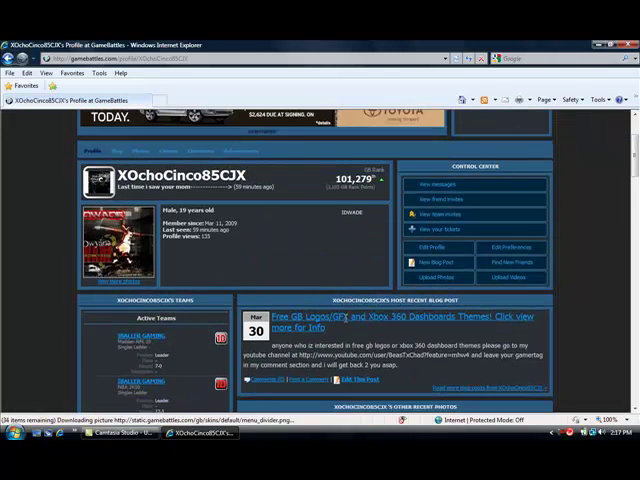
{"action": "scroll", "scroll_direction": "up", "scroll_amount": 3}
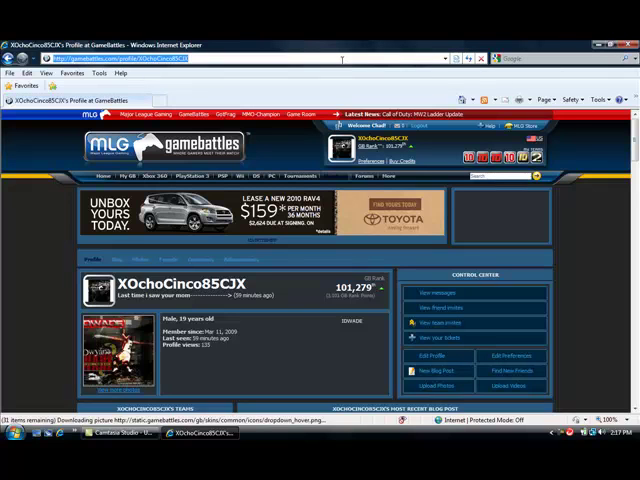
Load the Gifflix site and go to its Sports GIFs category
{"action": "type", "text": "giffix"}
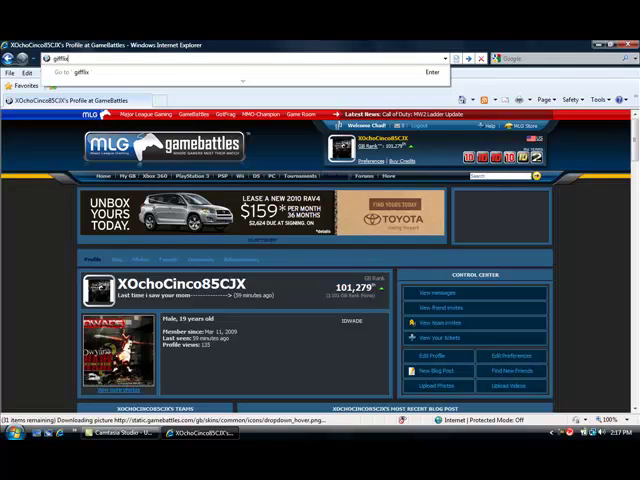
{"action": "key", "text": "Return"}
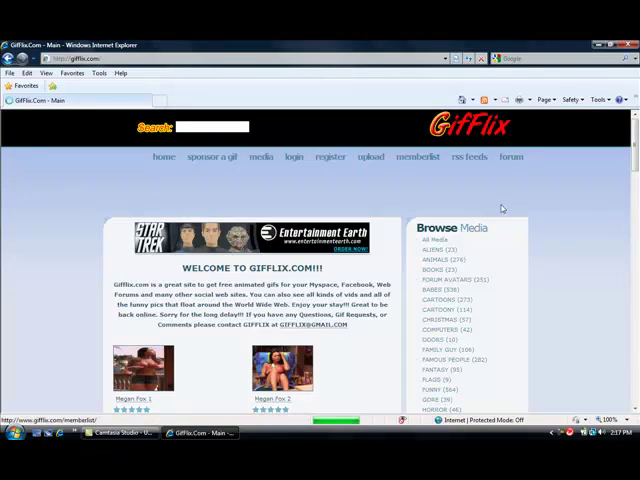
{"action": "scroll", "scroll_direction": "down", "scroll_amount": 3}
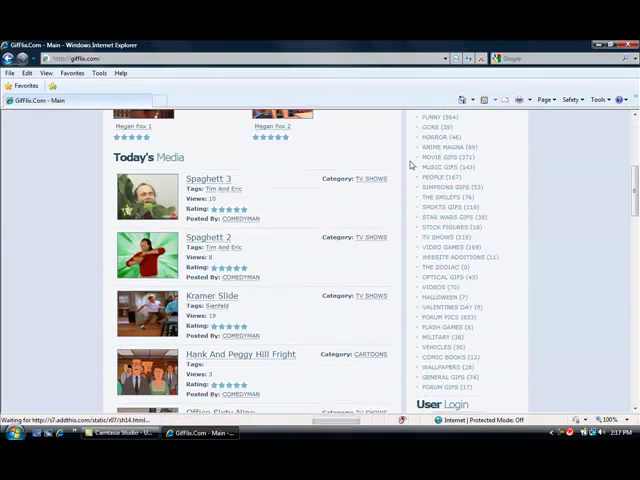
{"action": "scroll", "scroll_direction": "up", "scroll_amount": 3}
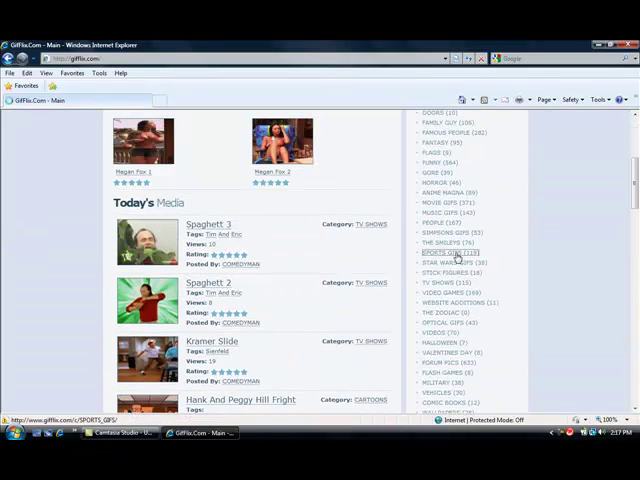
{"action": "left_click", "coordinate": [454, 252]}
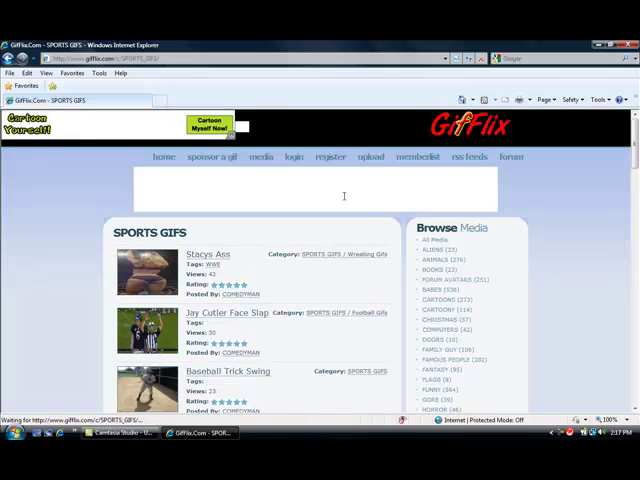
Browse the Sports GIFs listing and open the Jay Cutler Face Slap GIF
{"action": "scroll", "scroll_direction": "down", "scroll_amount": 3}
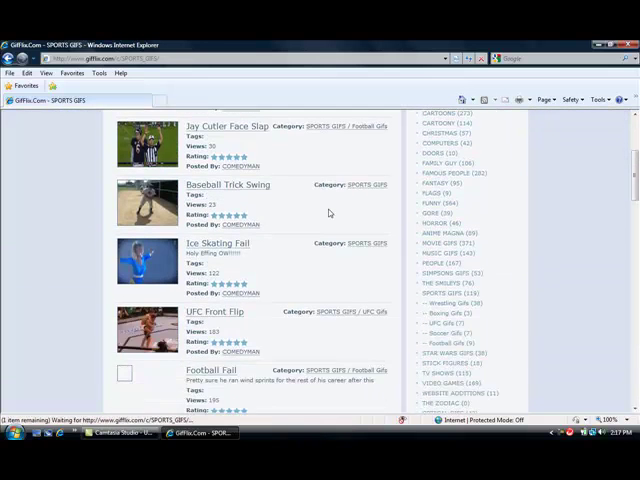
{"action": "scroll", "scroll_direction": "down", "scroll_amount": 3}
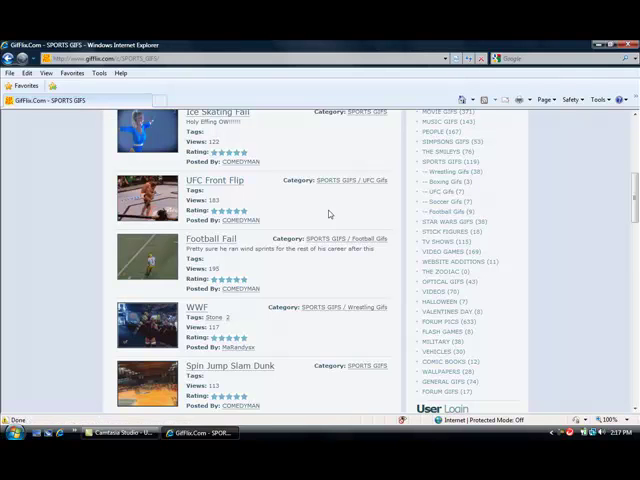
{"action": "scroll", "scroll_direction": "down", "scroll_amount": 3}
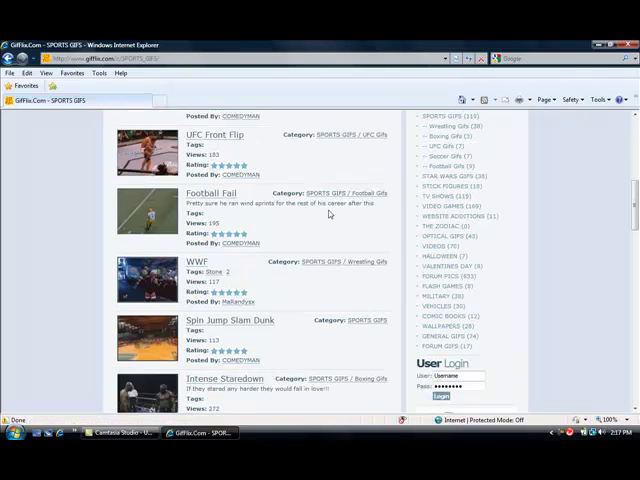
{"action": "scroll", "scroll_direction": "down", "scroll_amount": 3}
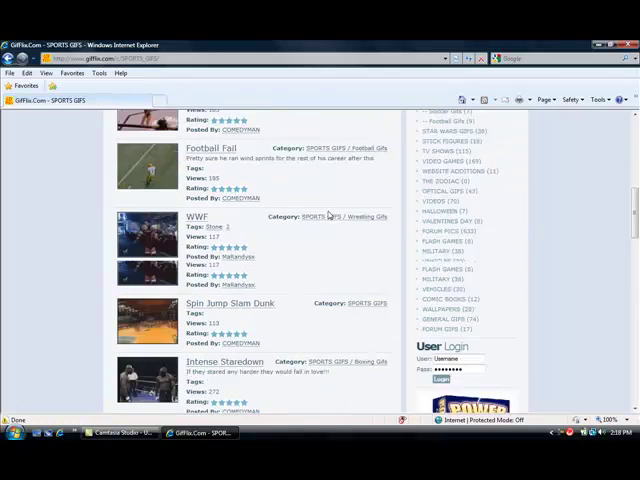
{"action": "scroll", "scroll_direction": "up", "scroll_amount": 3}
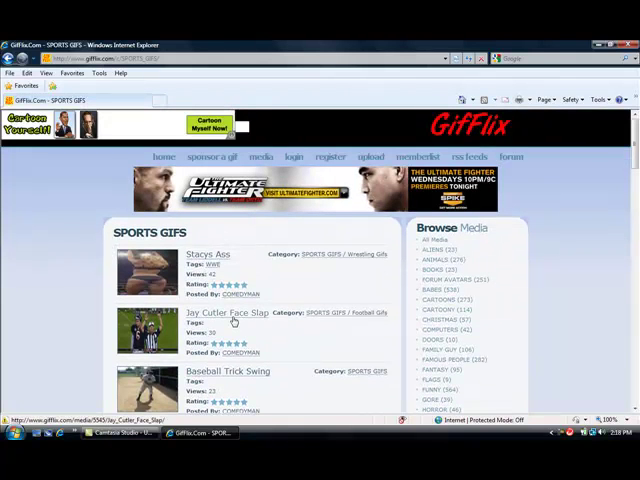
{"action": "left_click", "coordinate": [228, 312]}
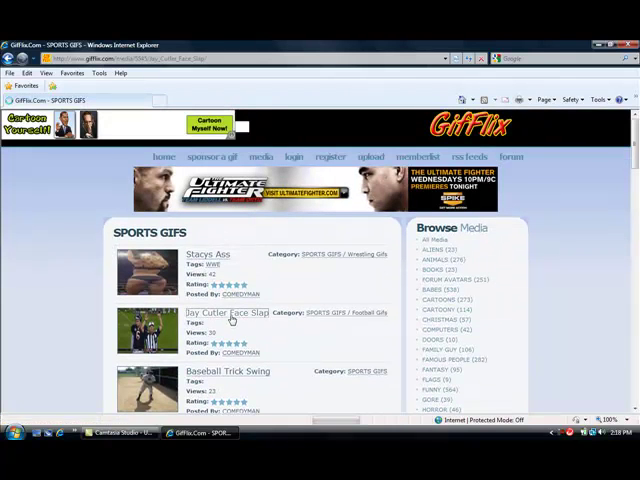
{"action": "left_click", "coordinate": [218, 312]}
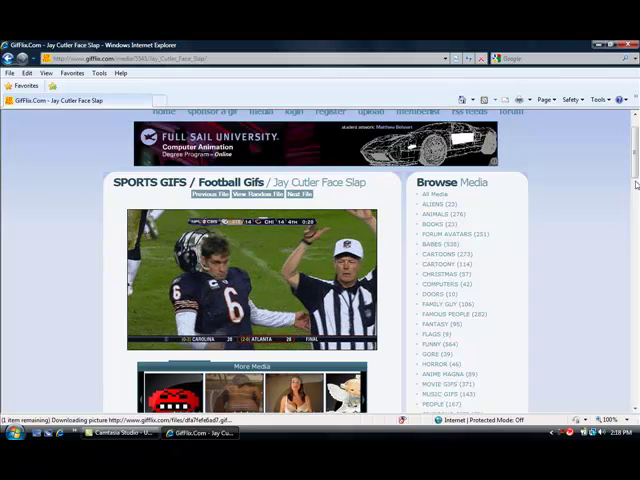
Scroll the Jay Cutler Face Slap page to bring the animated GIF into view
{"action": "scroll", "scroll_direction": "down", "scroll_amount": 3}
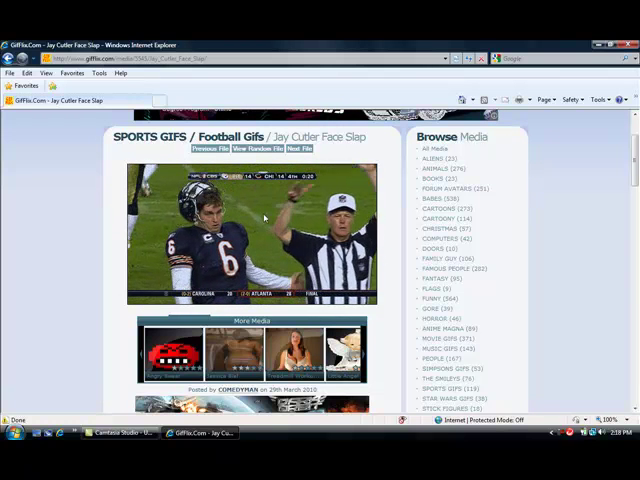
Copy the Jay Cutler GIF's full image address from its Properties dialog
{"action": "right_click", "coordinate": [264, 218]}
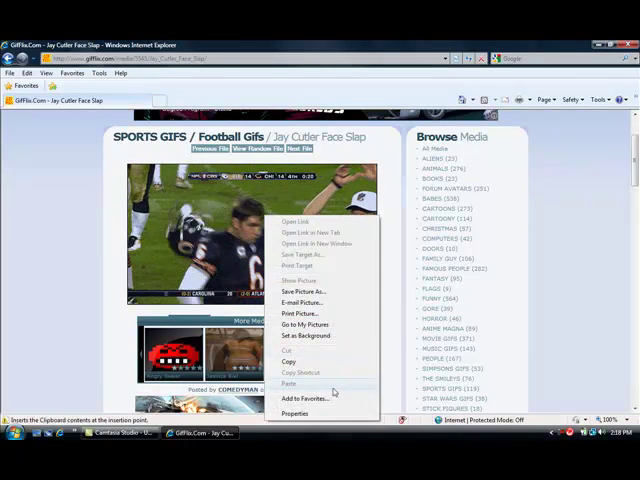
{"action": "left_click", "coordinate": [296, 412]}
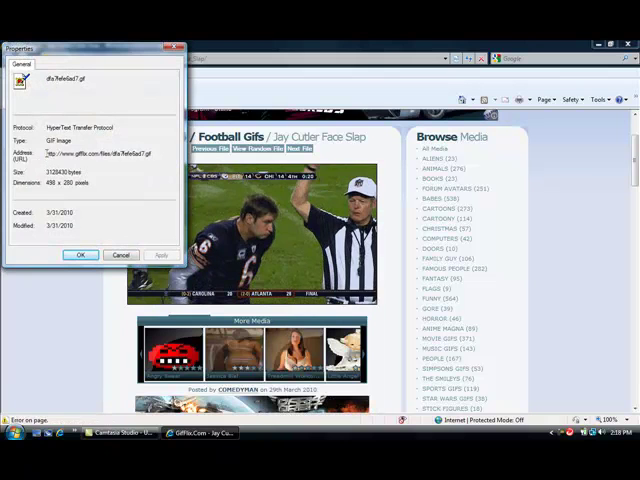
{"action": "triple_click", "coordinate": [96, 152]}
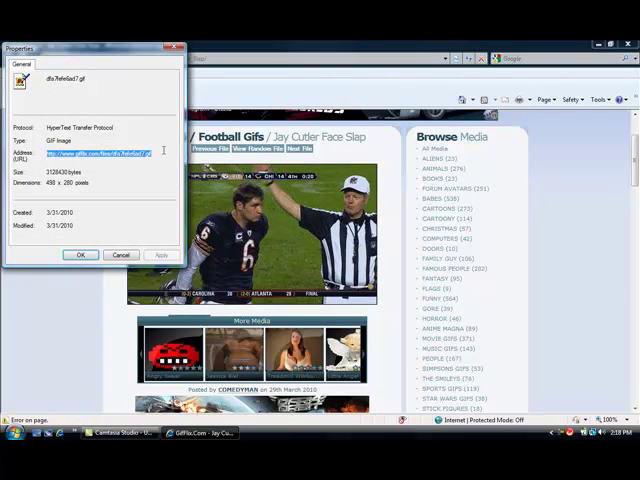
{"action": "right_click", "coordinate": [90, 152]}
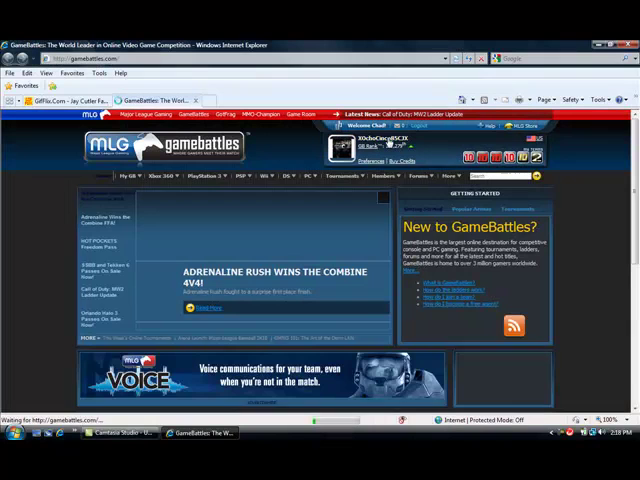
Go to your own profile and start Edit Profile from the Control Center
{"action": "left_click", "coordinate": [378, 136]}
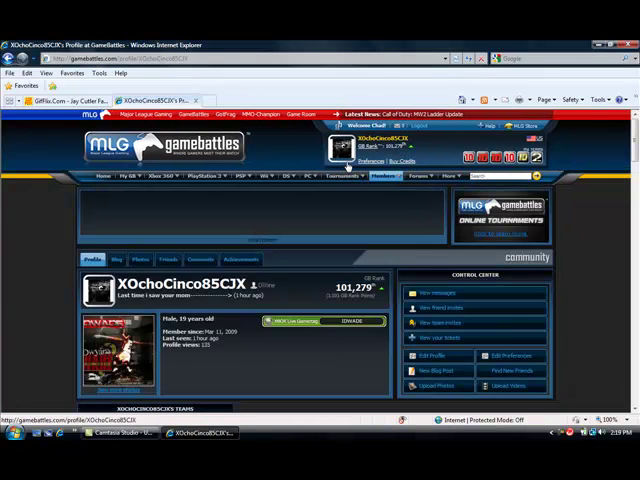
{"action": "scroll", "scroll_direction": "down", "scroll_amount": 3}
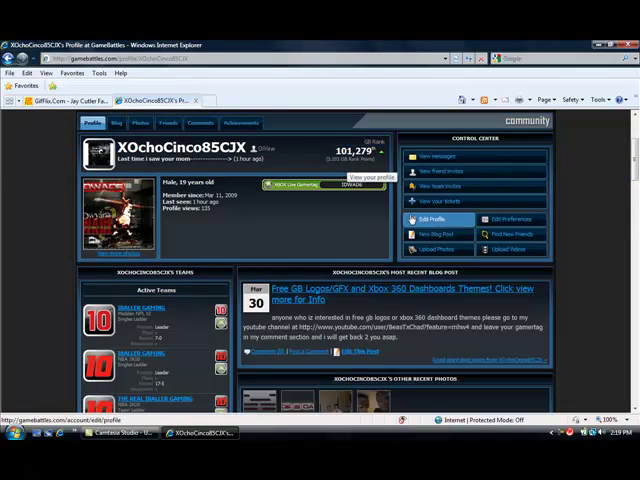
{"action": "left_click", "coordinate": [436, 220]}
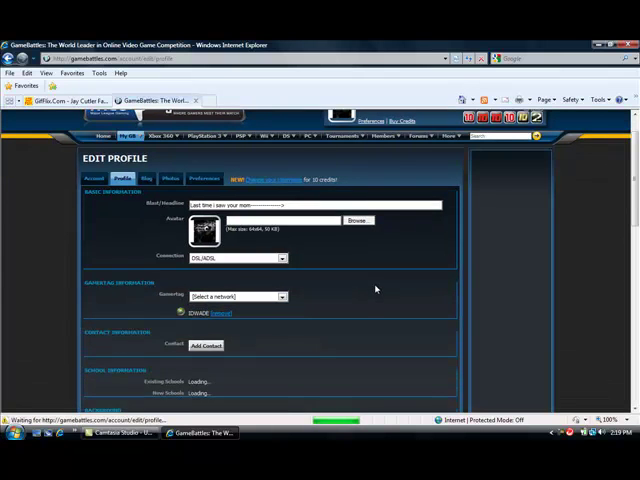
Paste the Jay Cutler GIF address between [IMG] and [/IMG] in the About Me box
{"action": "scroll", "scroll_direction": "down", "scroll_amount": 3}
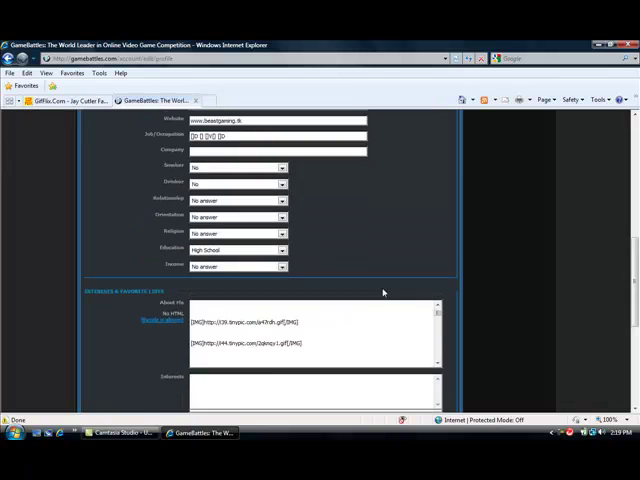
{"action": "scroll", "scroll_direction": "down", "scroll_amount": 3}
{"action": "type", "text": "[IMG]"}
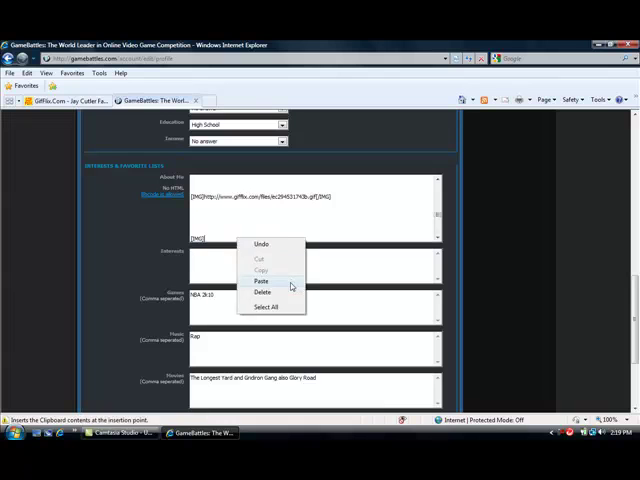
{"action": "left_click", "coordinate": [260, 280]}
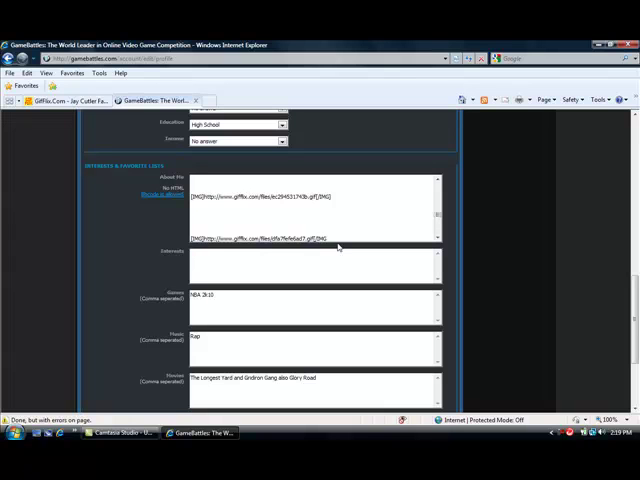
{"action": "scroll", "scroll_direction": "down", "scroll_amount": 3}
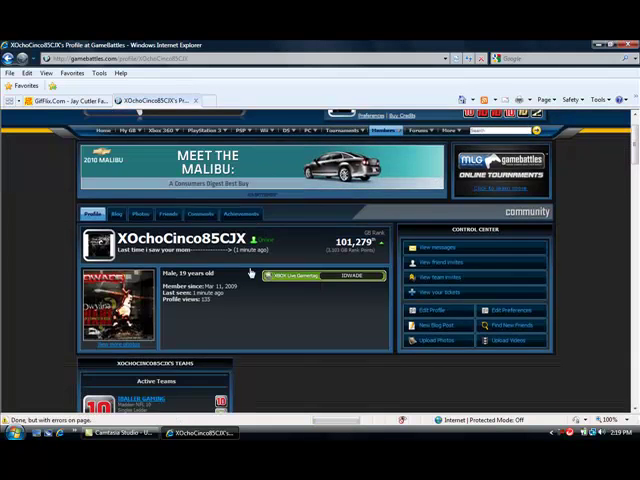
Scroll down the saved profile toward the About Me section with the embedded GIF
{"action": "scroll", "scroll_direction": "down", "scroll_amount": 3}
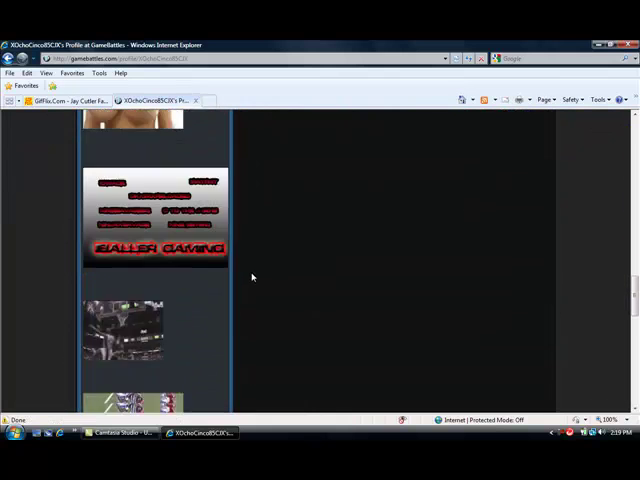